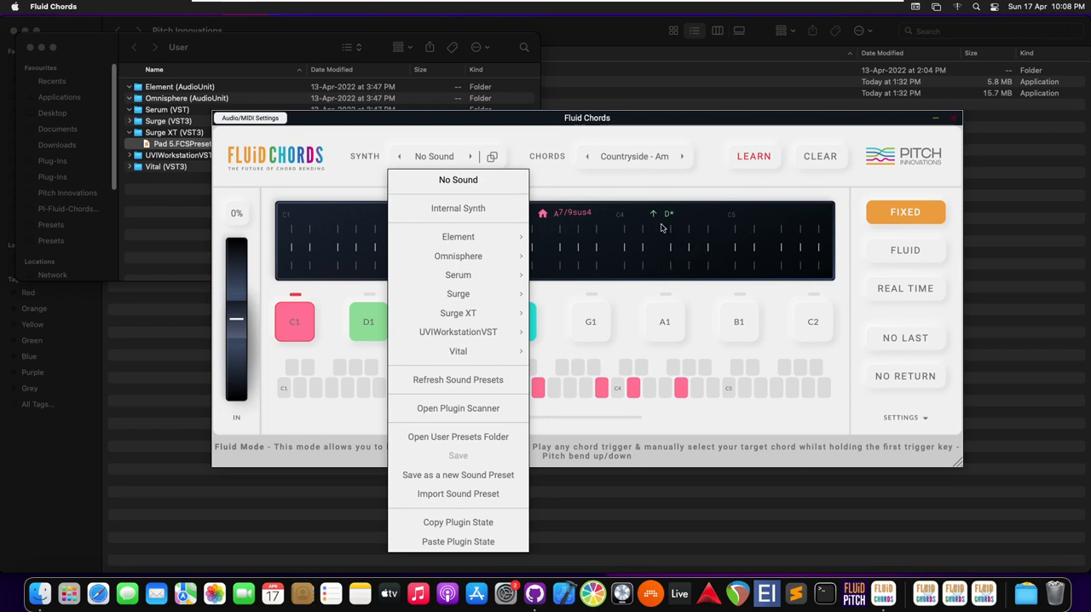
mouse_move(458, 179)
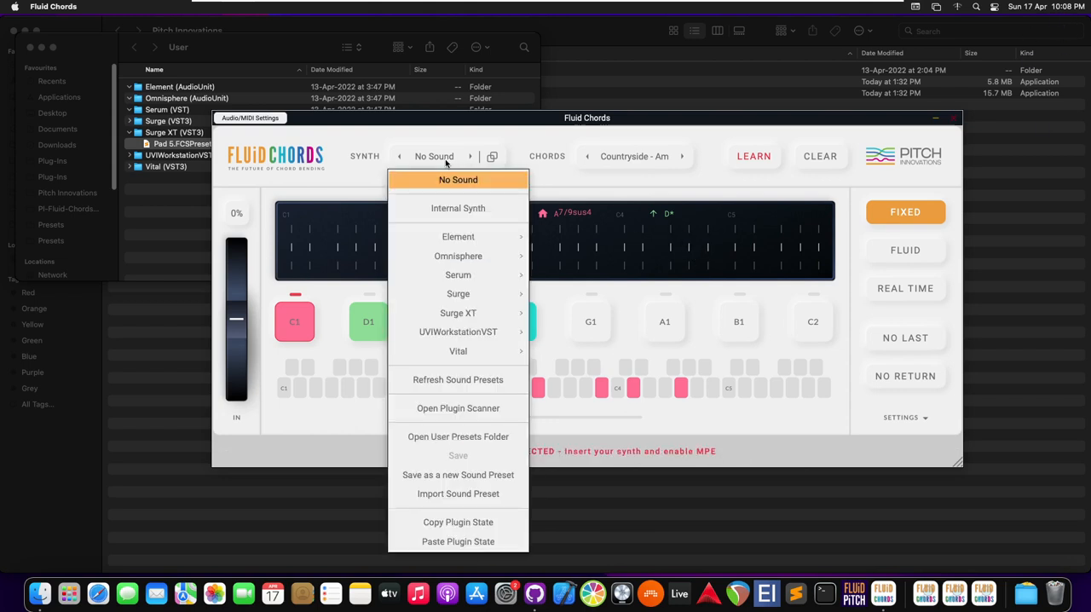
mouse_move(458, 407)
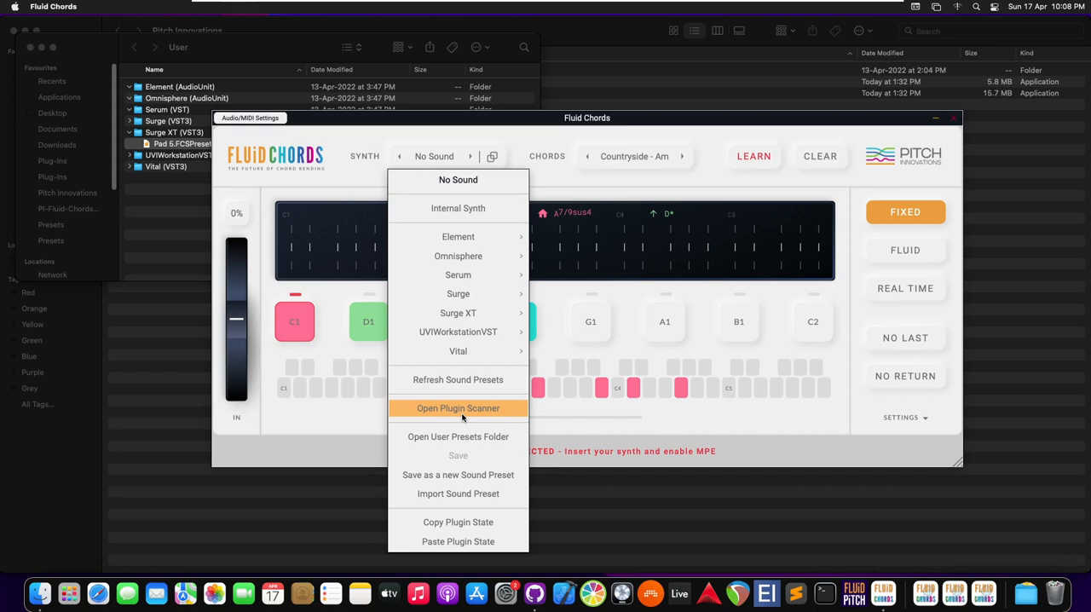
mouse_move(458, 313)
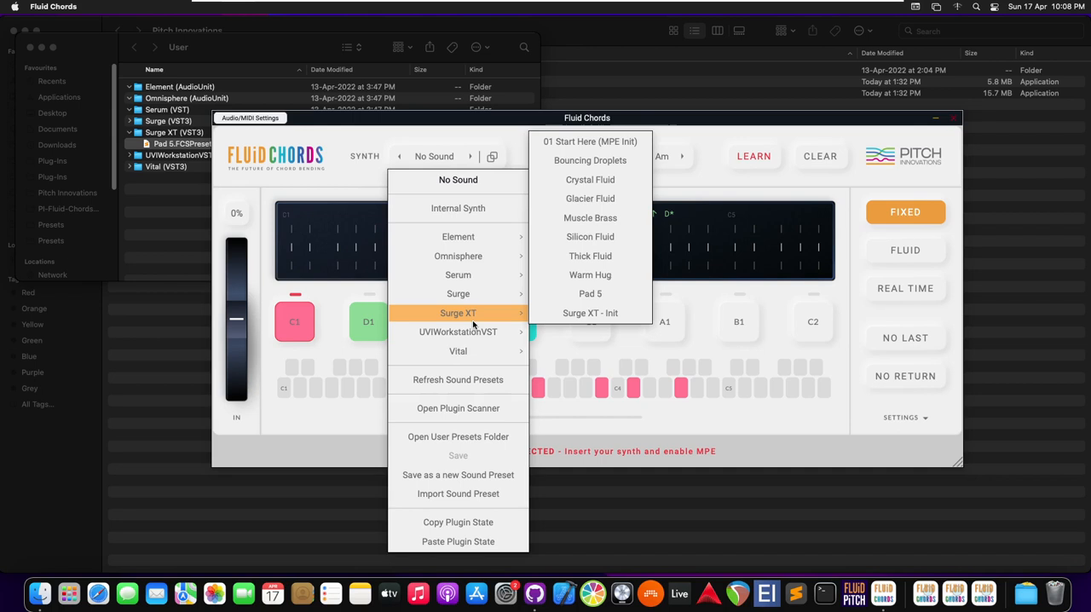
mouse_move(590, 179)
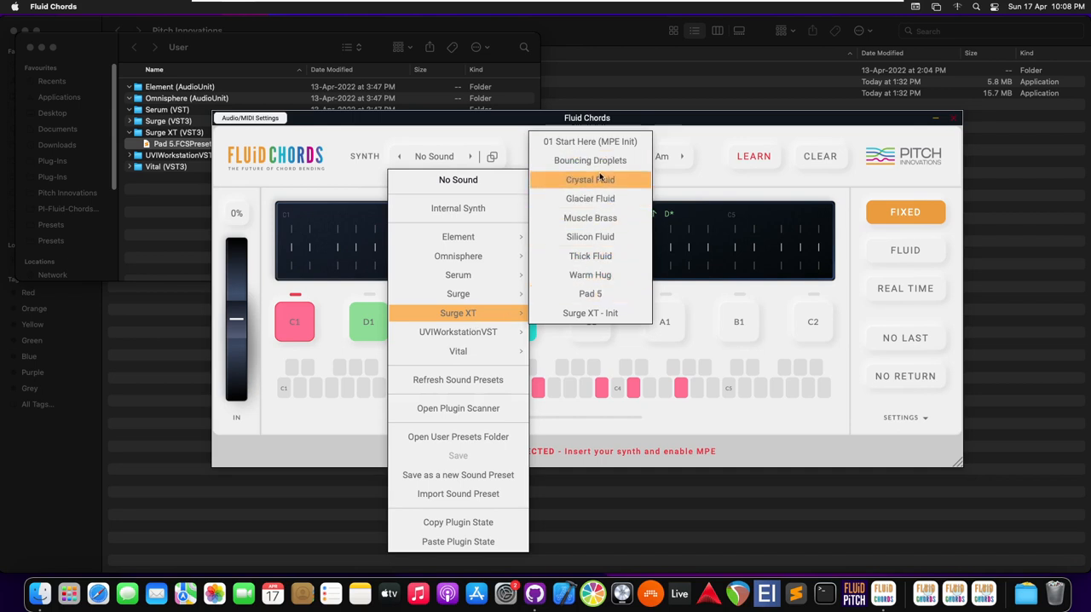
mouse_move(589, 160)
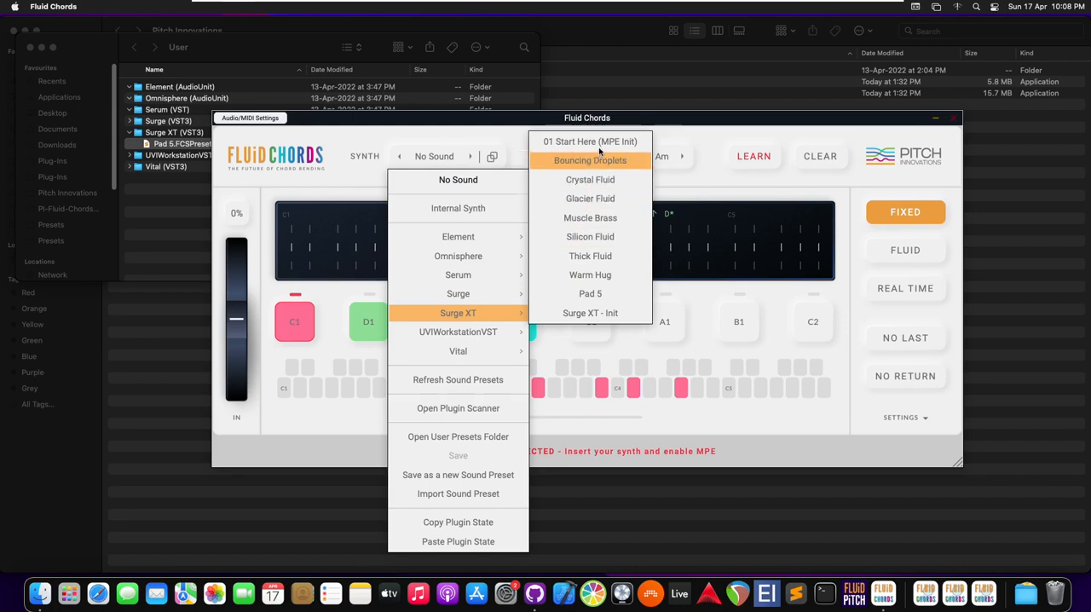
mouse_move(590, 142)
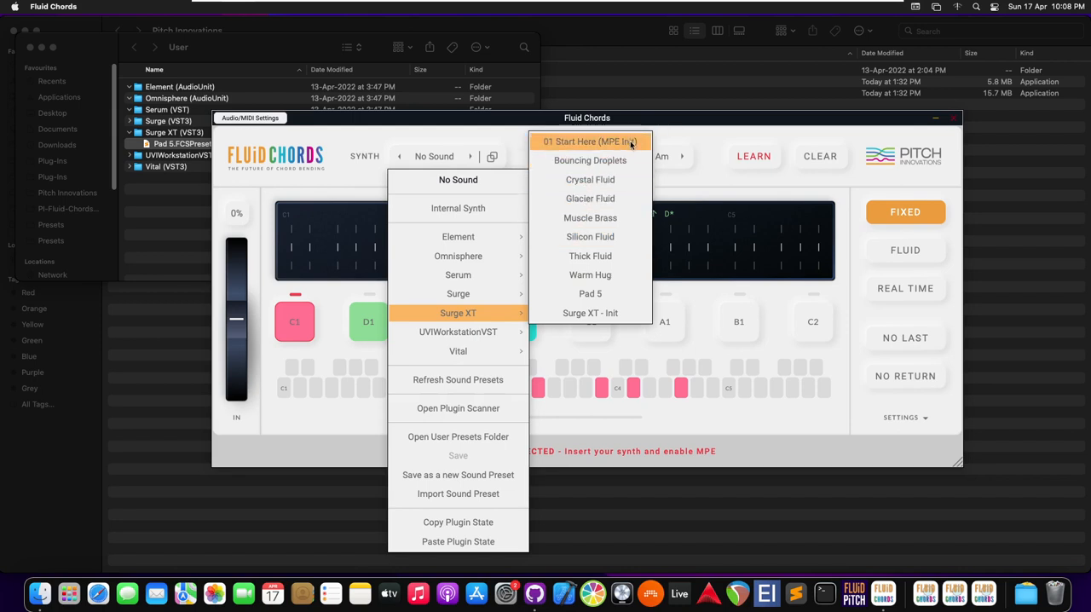
mouse_move(590, 313)
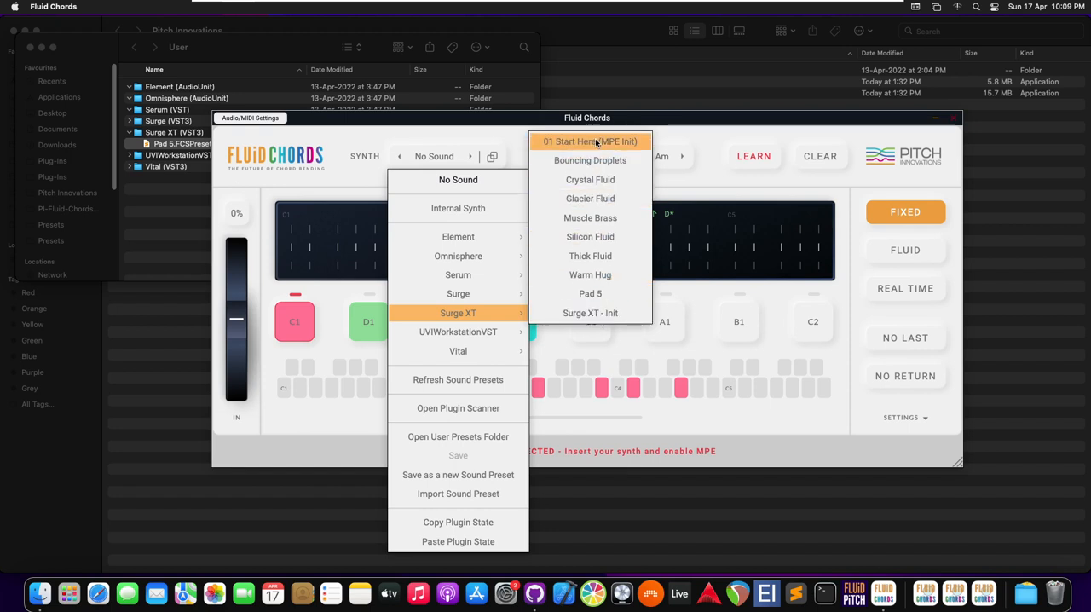
- Load Surge XT's 01 Start Here (MPE Init) preset from the synth sound list
left_click(590, 140)
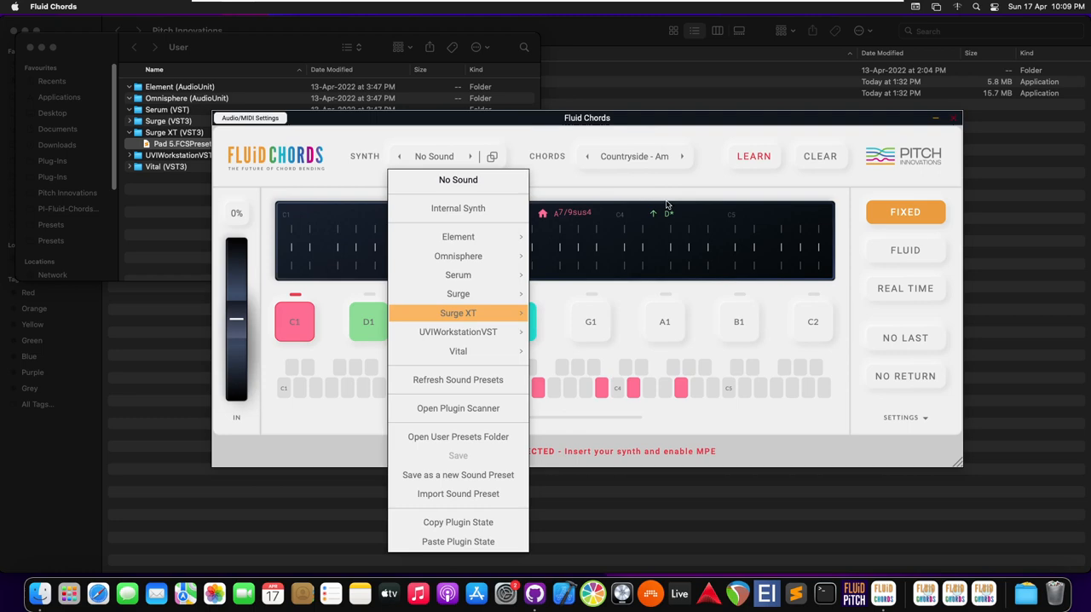
- Load the Choir Pad Thing pad patch from Surge XT's Patch Browser
left_click(458, 312)
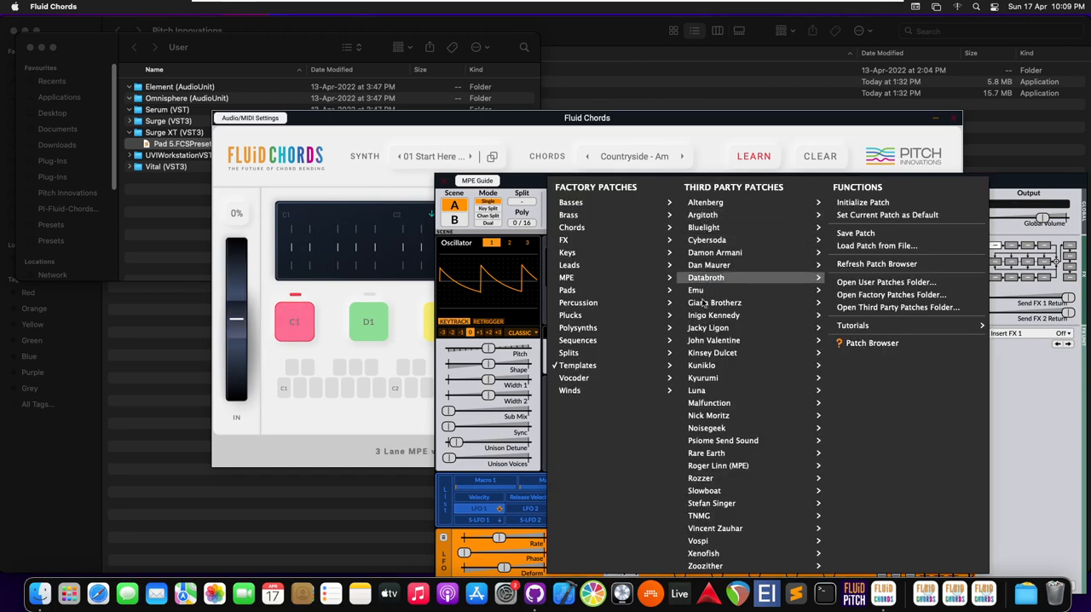
left_click(567, 290)
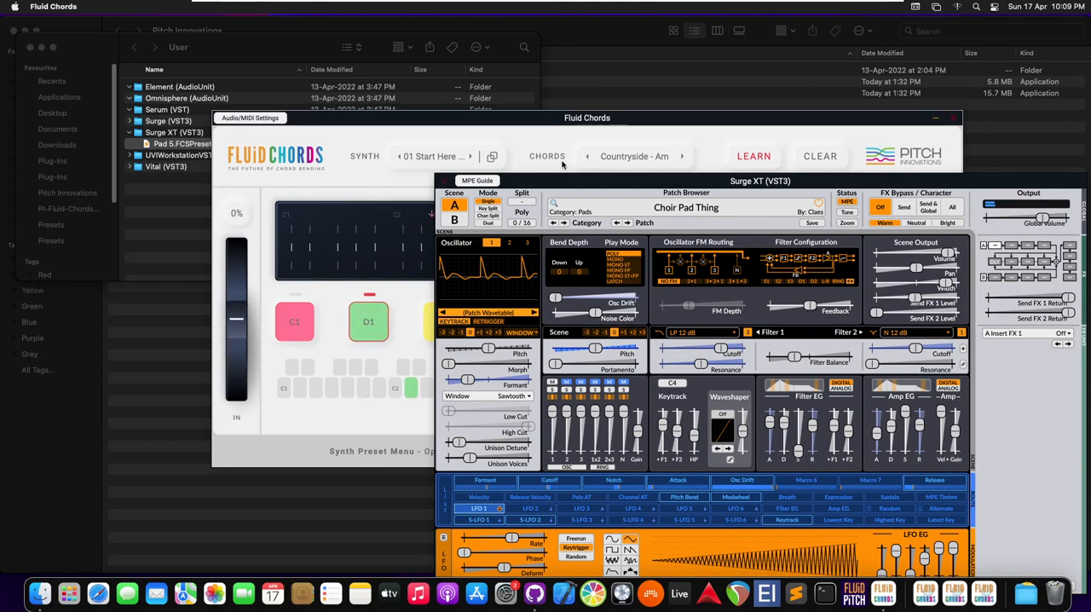
mouse_move(404, 209)
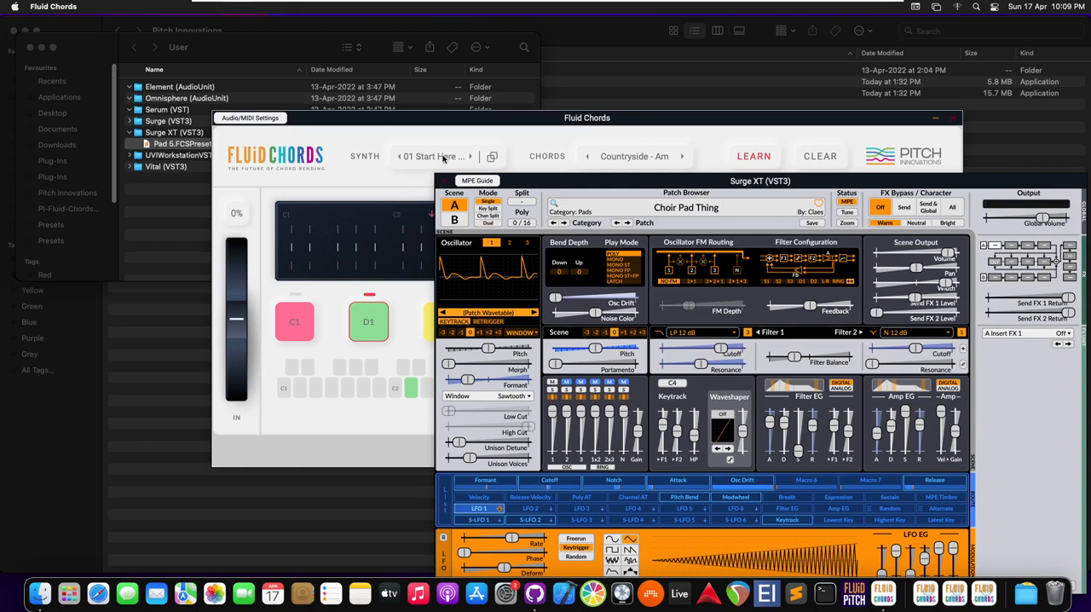
- Start saving a new sound preset and delete the old Pad 5 file from the presets folder
left_click(492, 156)
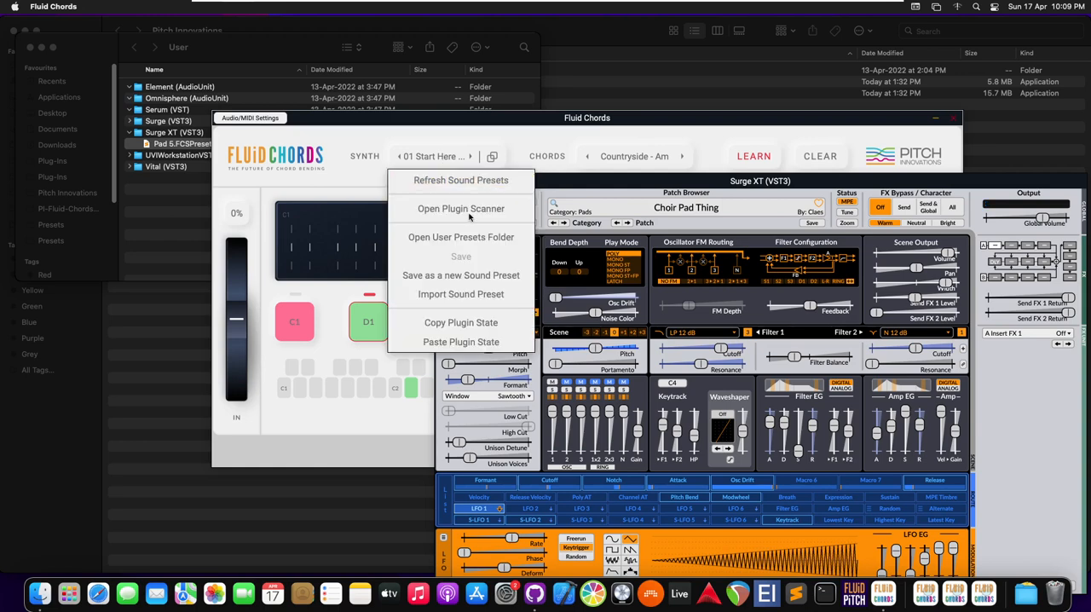
mouse_move(460, 274)
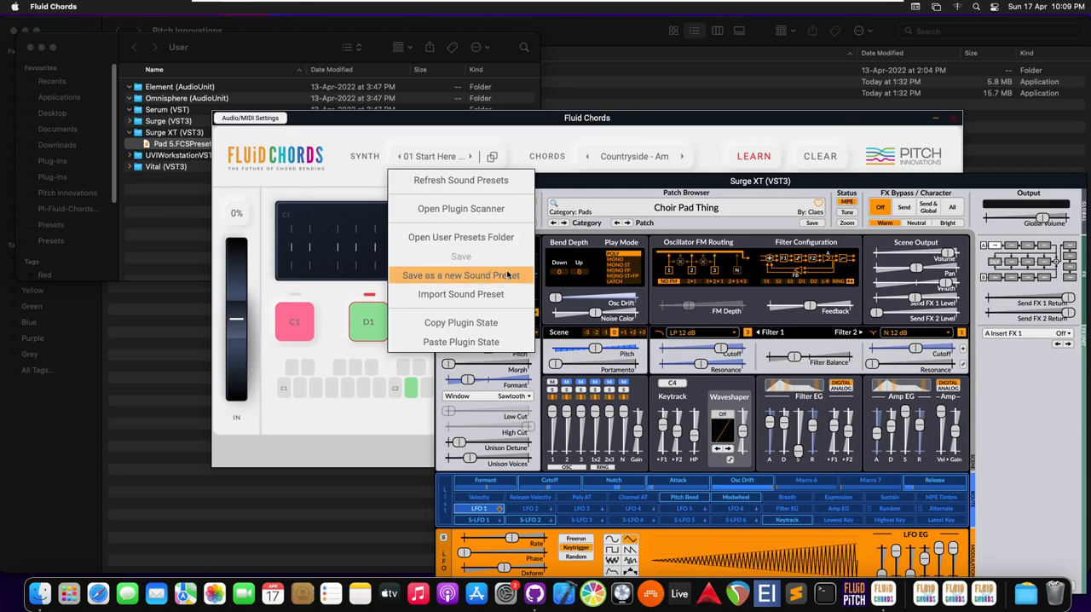
left_click(460, 275)
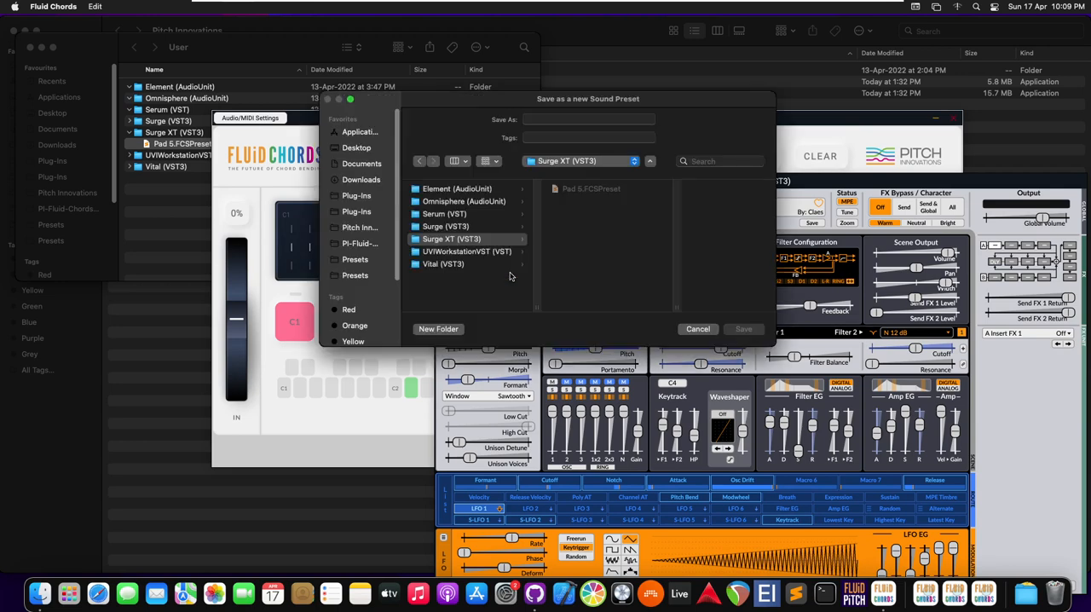
mouse_move(571, 251)
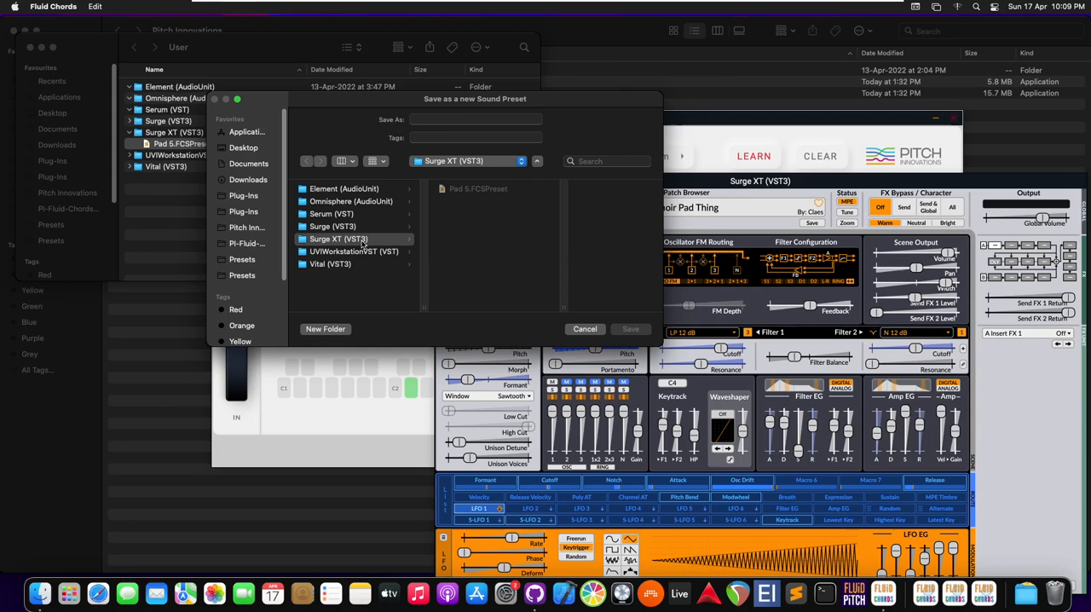
right_click(339, 239)
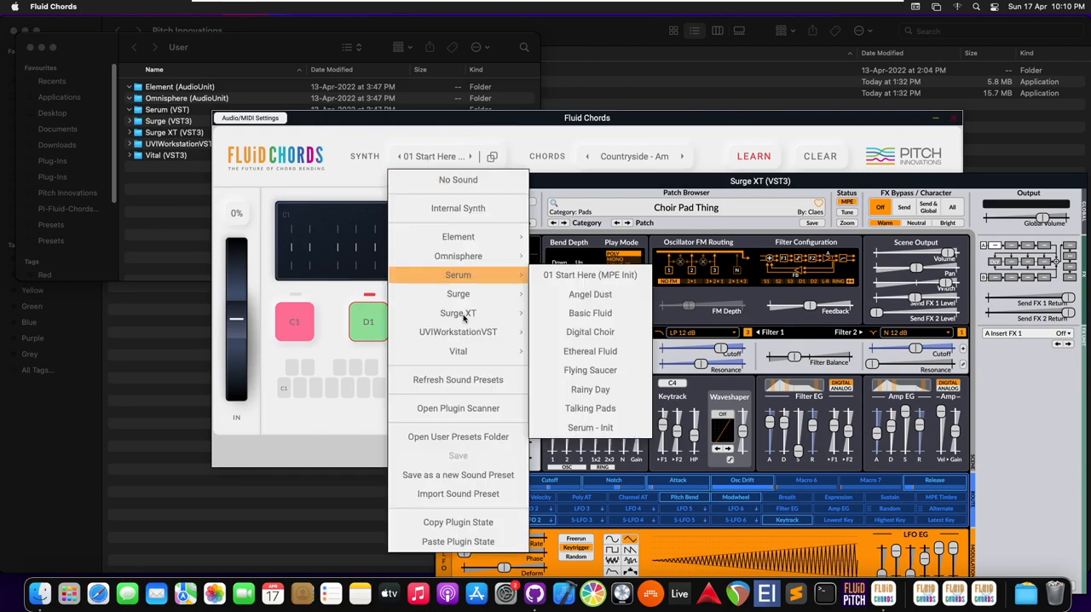
mouse_move(458, 313)
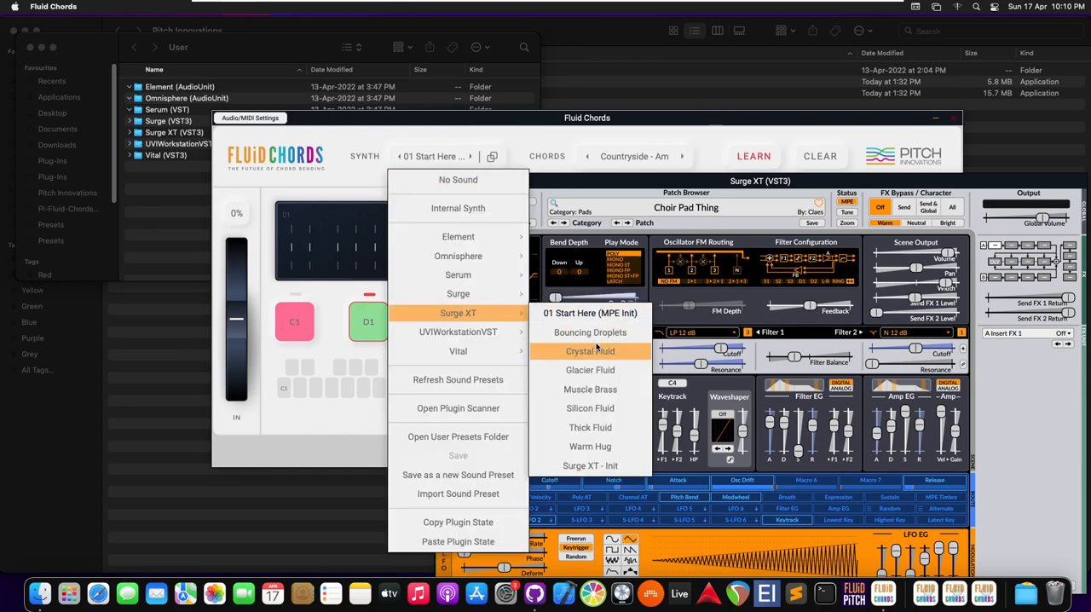
- Load the Crystal Fluid sound and switch Surge XT to a different pad patch
left_click(590, 351)
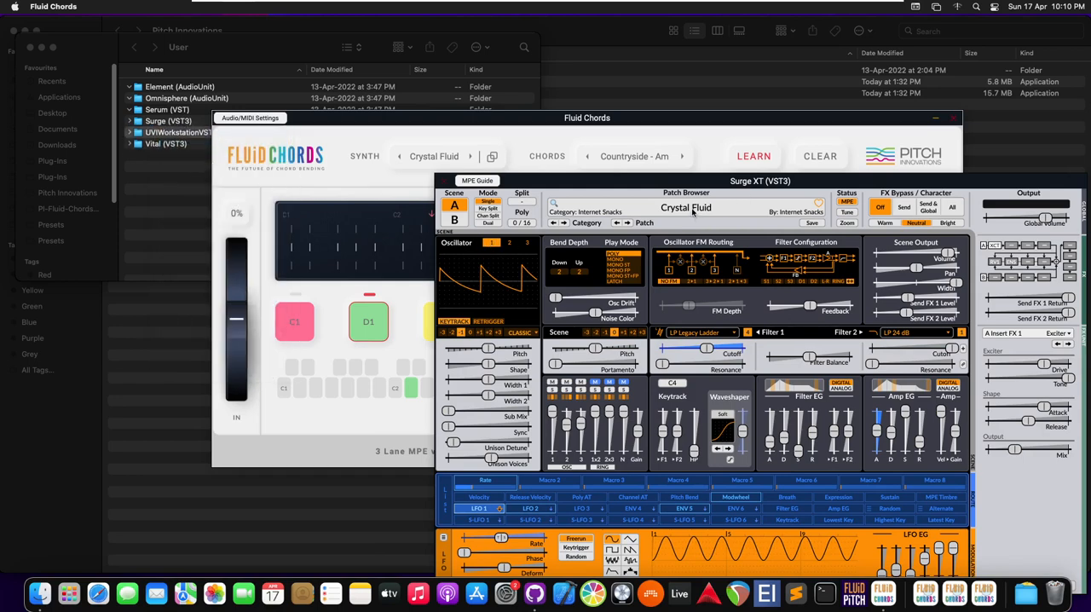
left_click(686, 207)
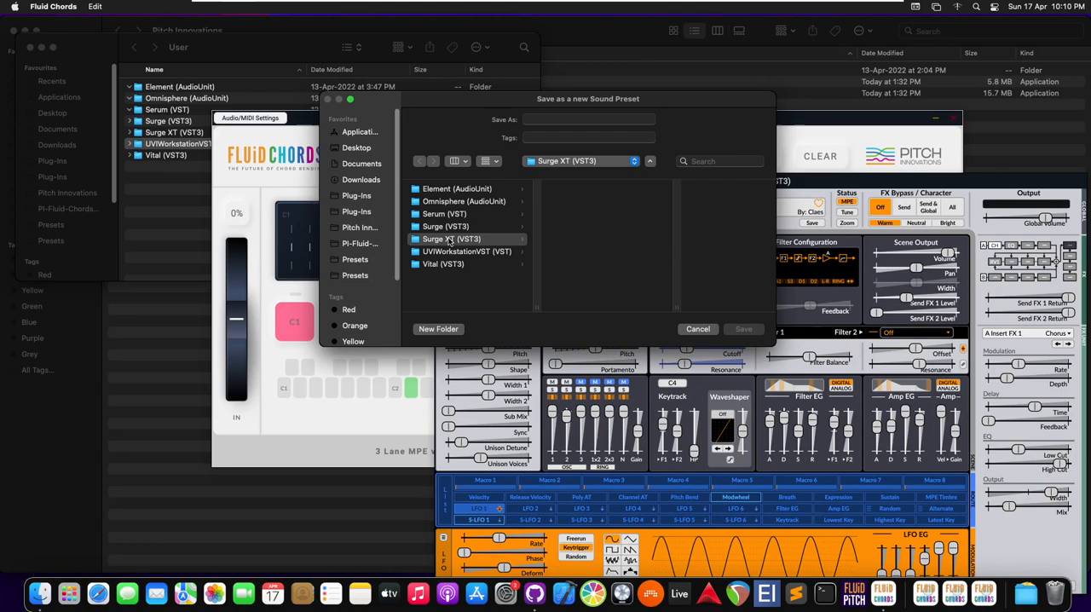
mouse_move(568, 150)
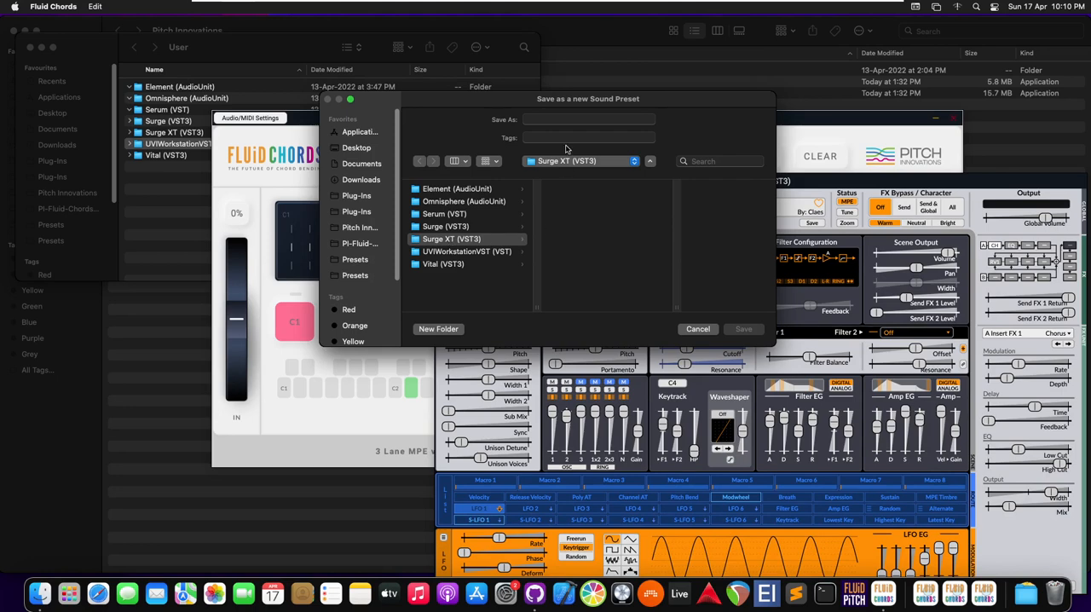
- Save the current Surge XT sound as the new preset 'Pad 5'
type("P.FCSPresetad")
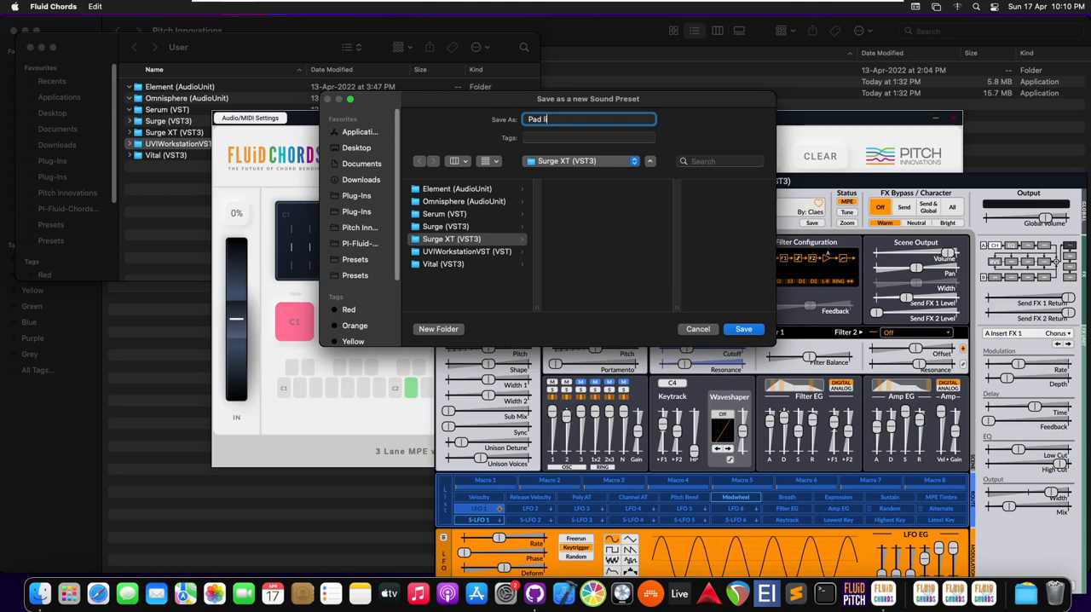
key("backspace")
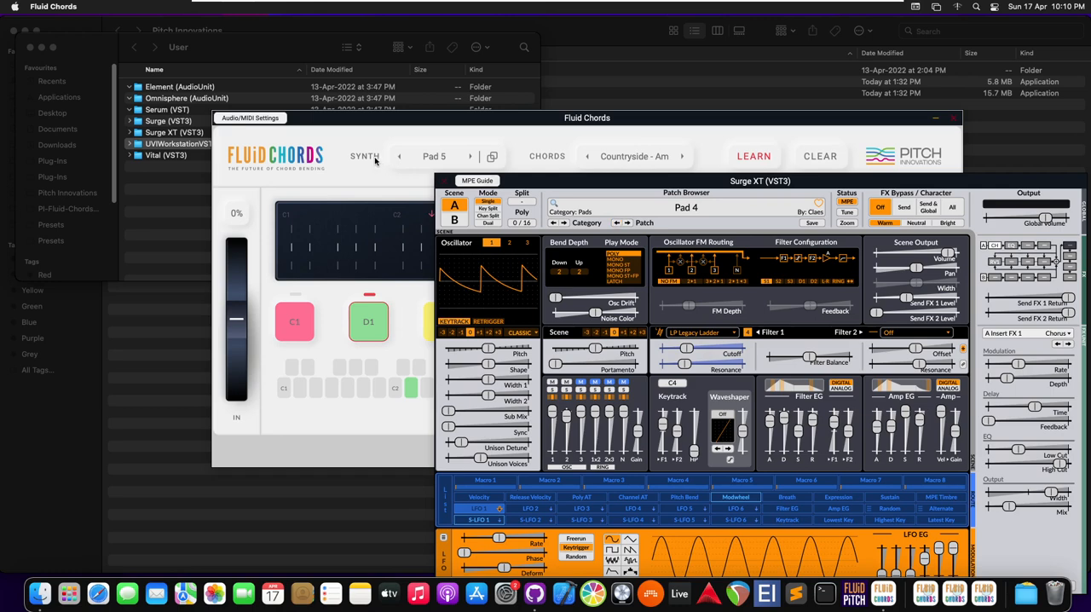
- Show the user presets folder in Finder
left_click(365, 156)
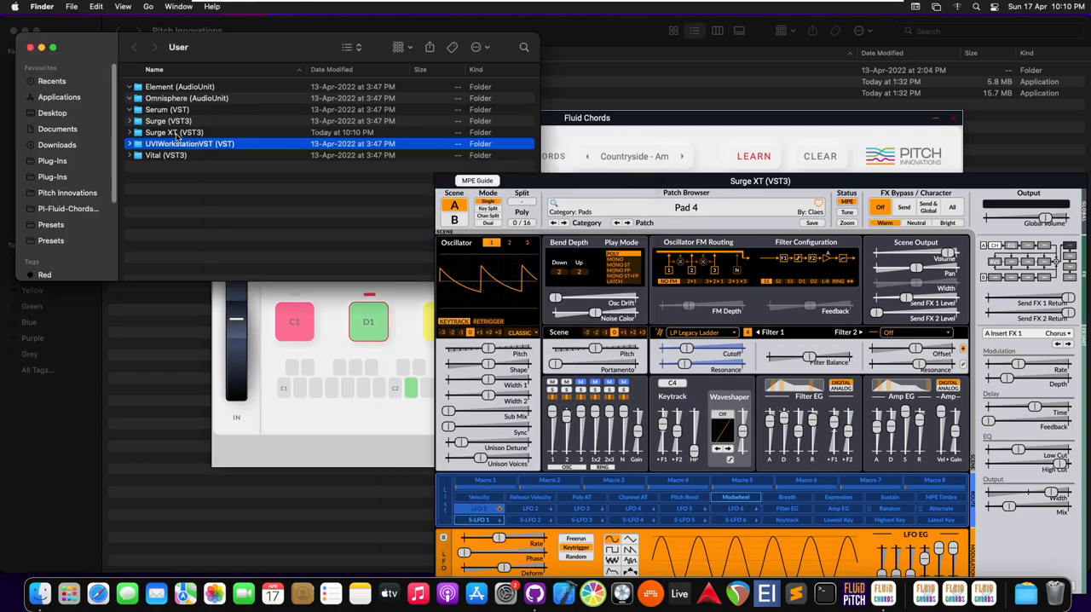
- Open the user presets folder from the SYNTH dropdown and expand Surge XT (VST3)
left_click(174, 132)
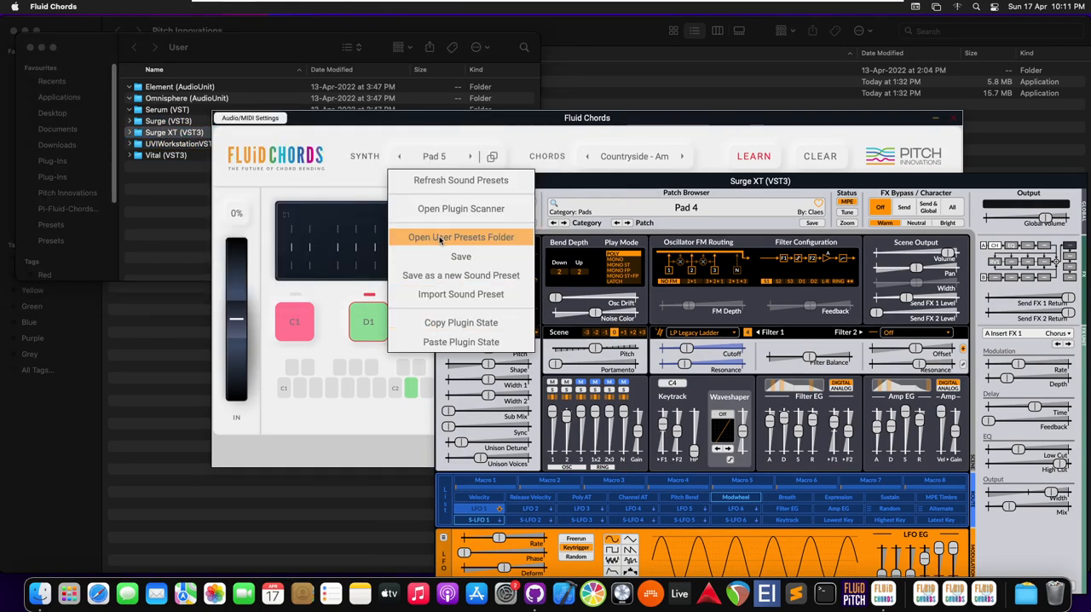
left_click(460, 237)
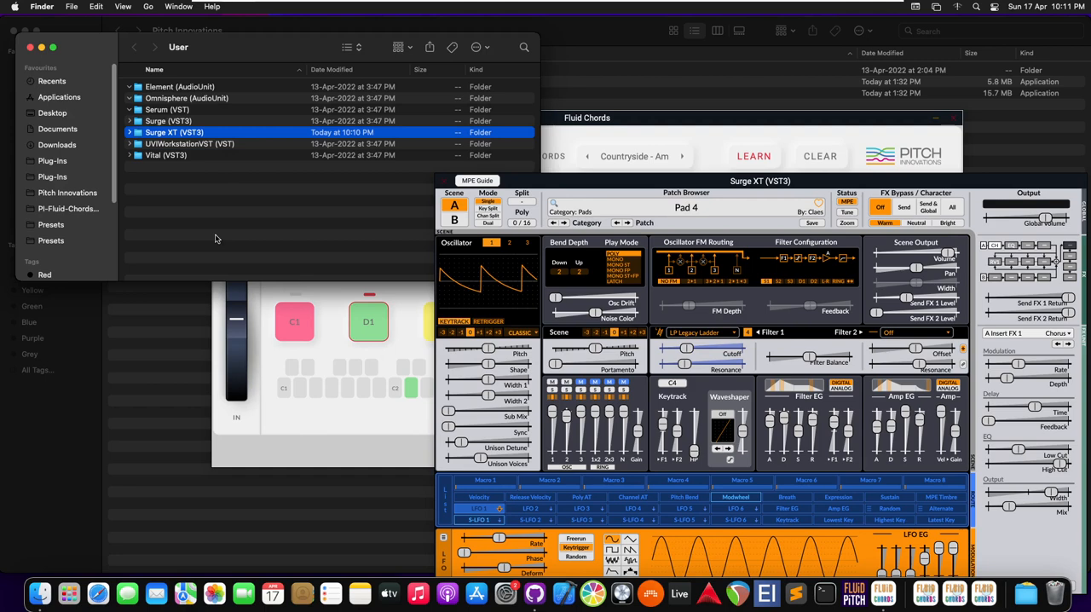
mouse_move(179, 173)
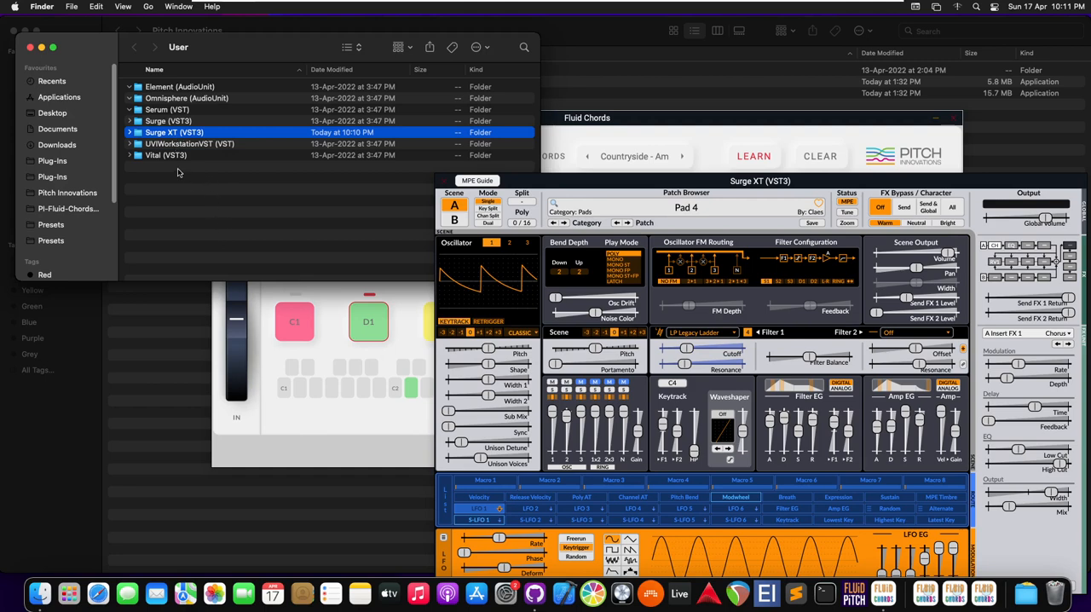
left_click(128, 132)
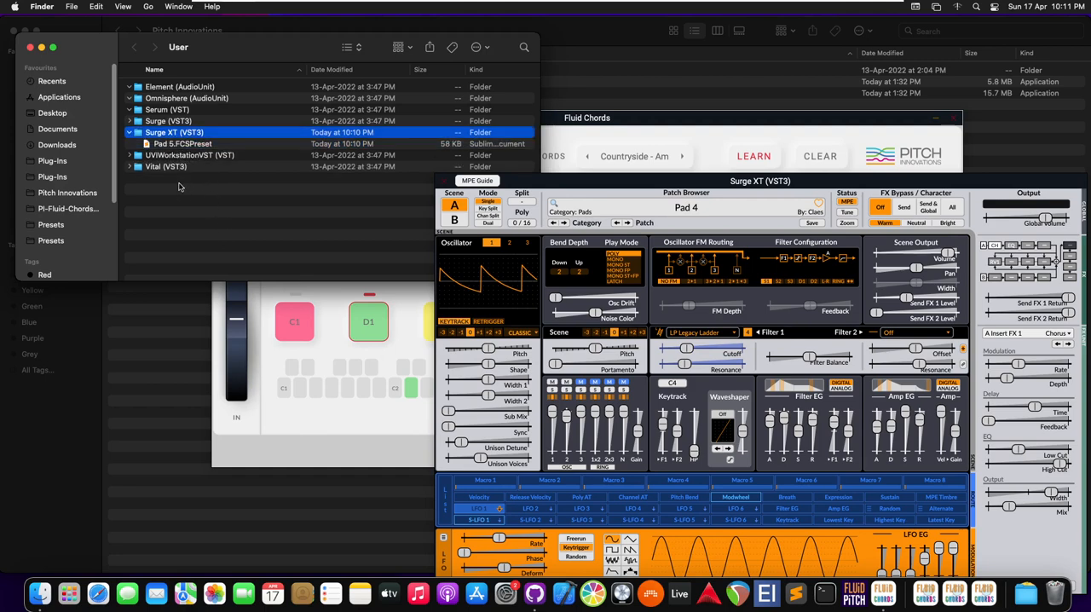
- Click through the Serum and Omnisphere folders, then select Pad 5.FCSPreset
left_click(167, 110)
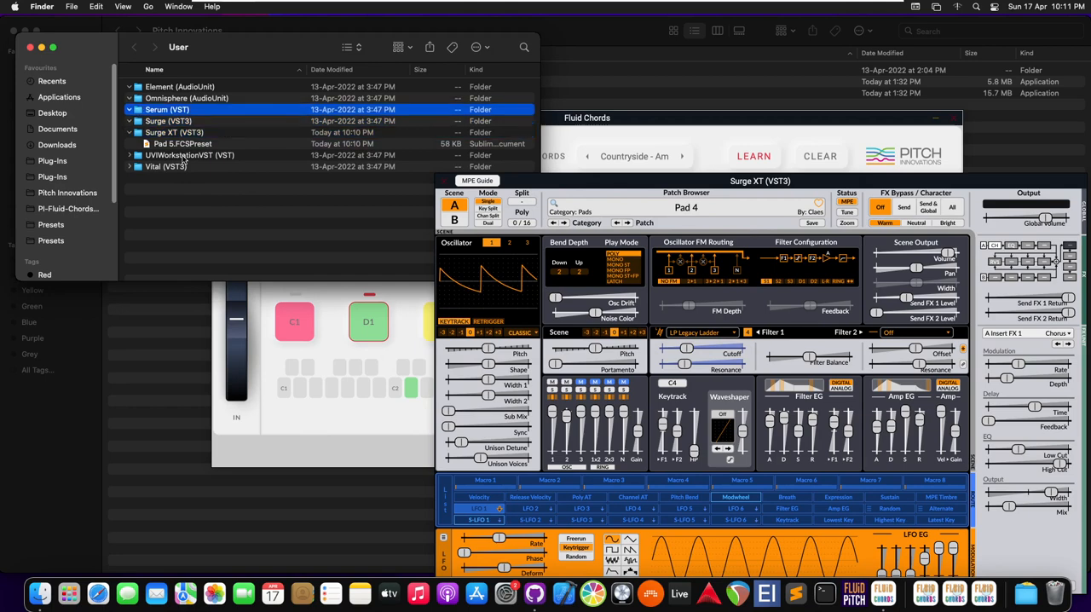
left_click(186, 98)
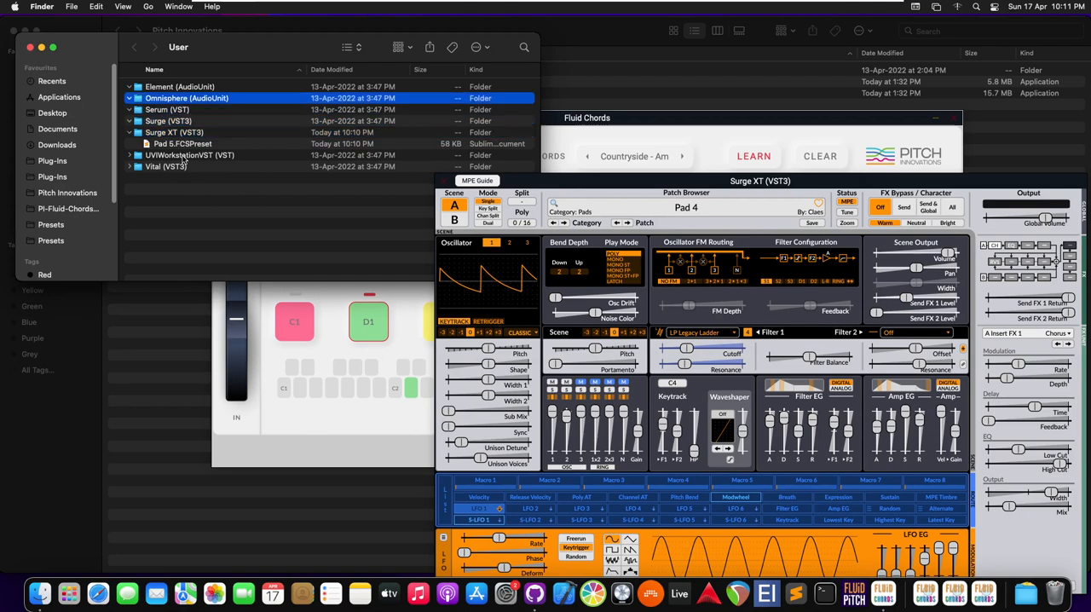
left_click(174, 132)
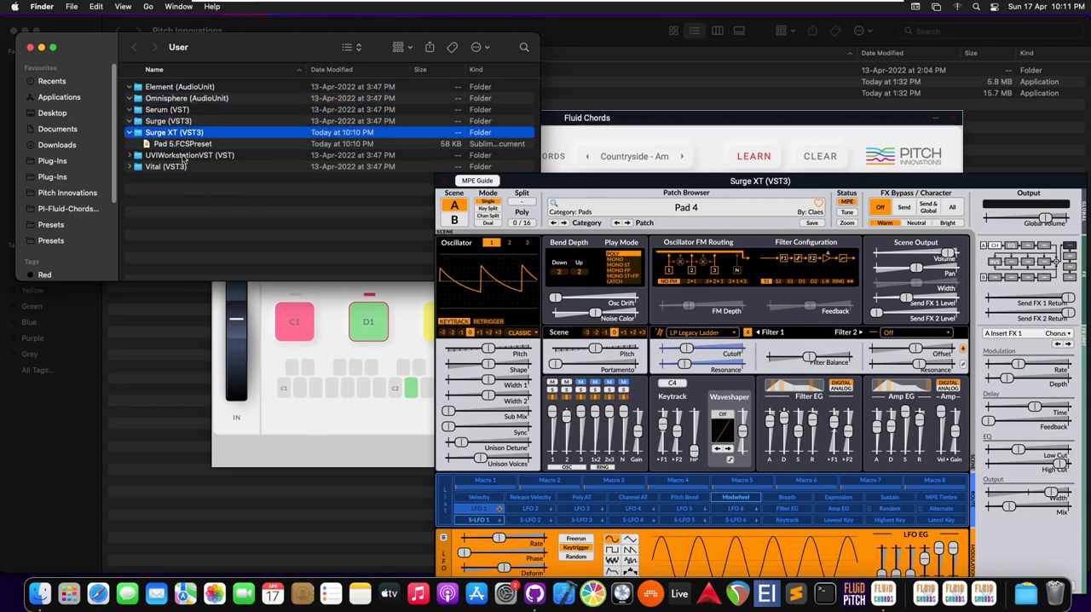
left_click(183, 143)
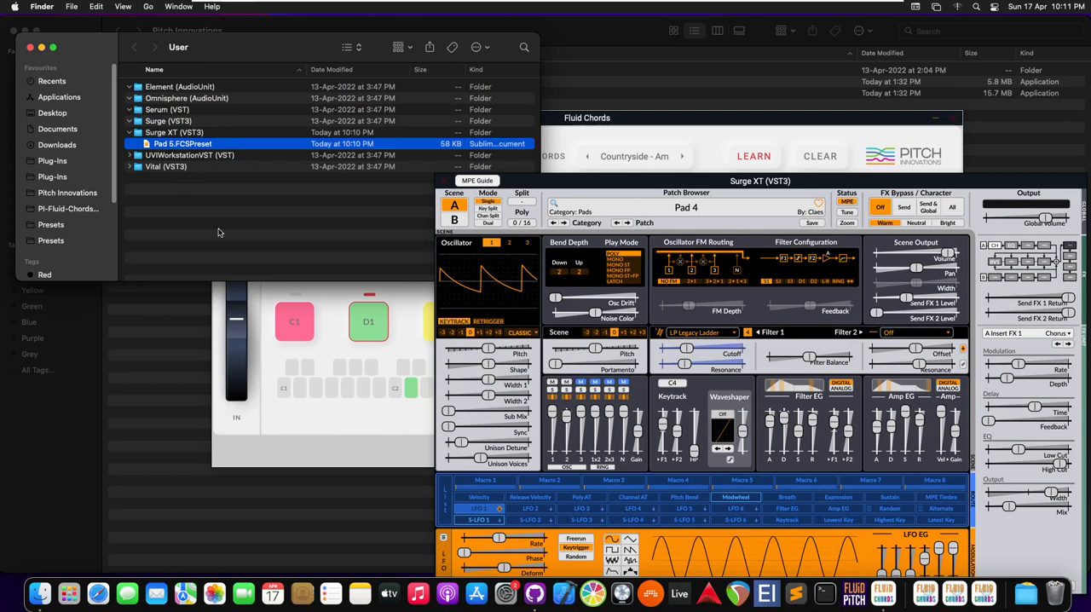